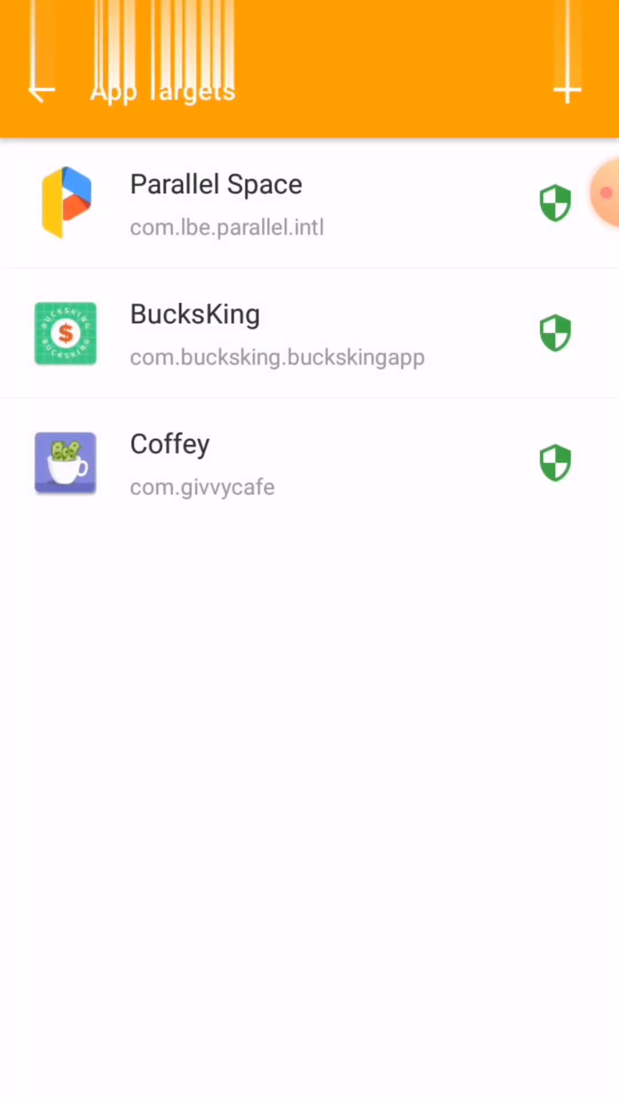
Search App Targets for 'coff' to confirm Coffey is targeted, then start traffic capture
left_click(567, 89)
type("giv")
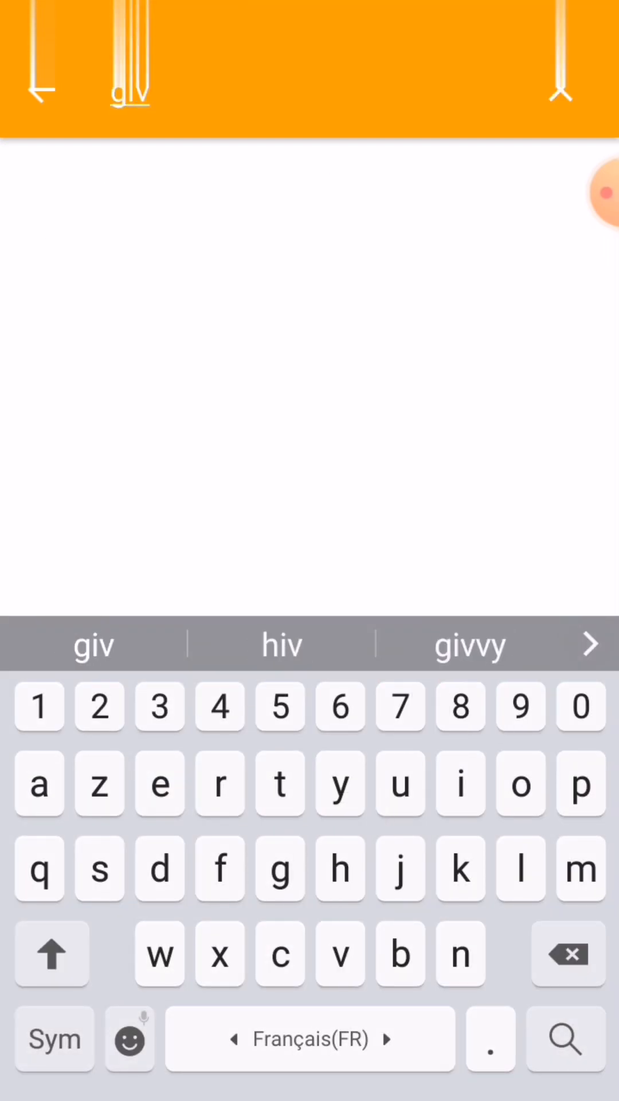
left_click(470, 644)
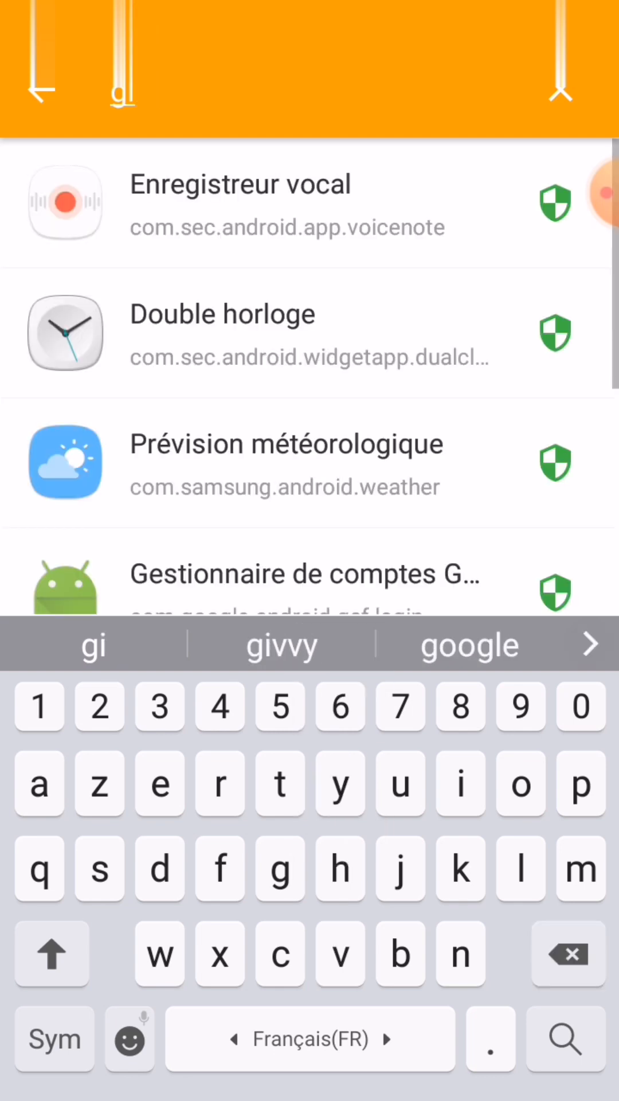
type("v")
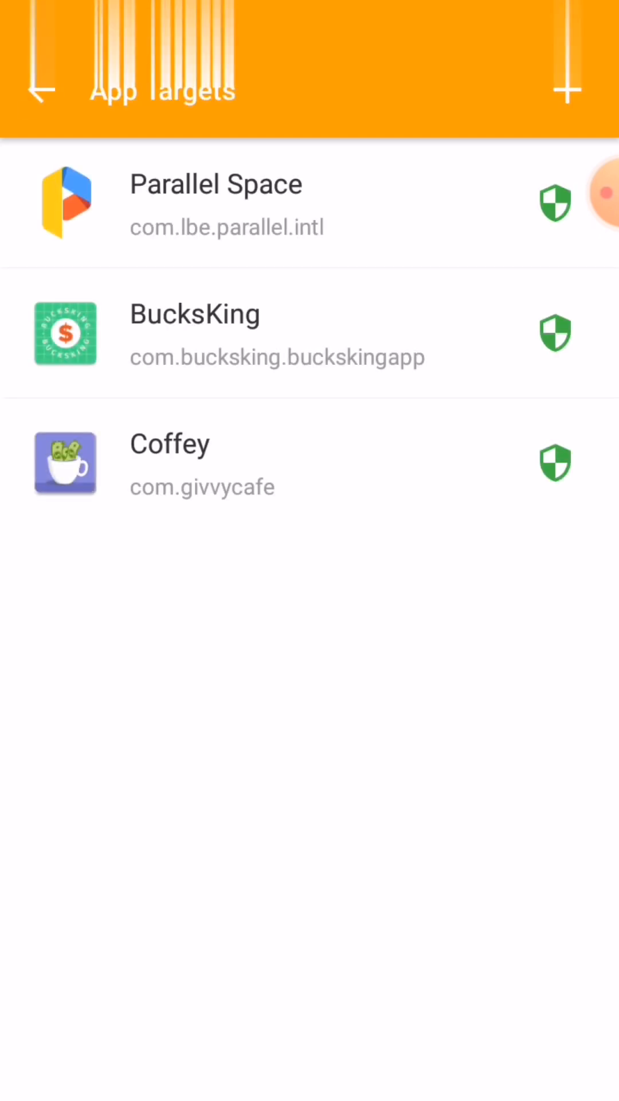
left_click(568, 89)
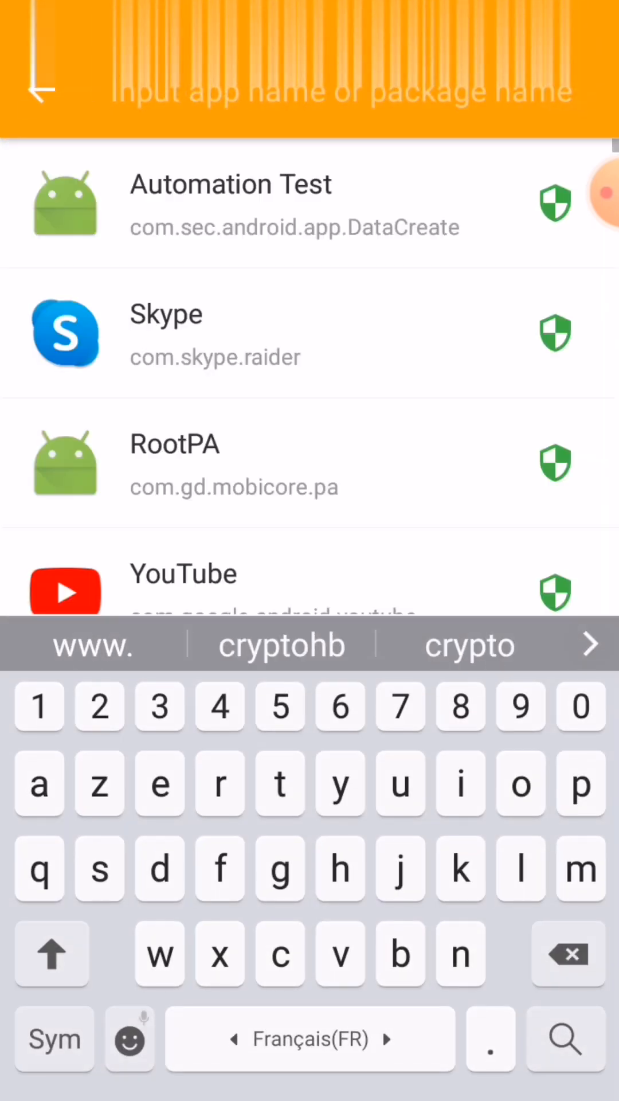
type("coff")
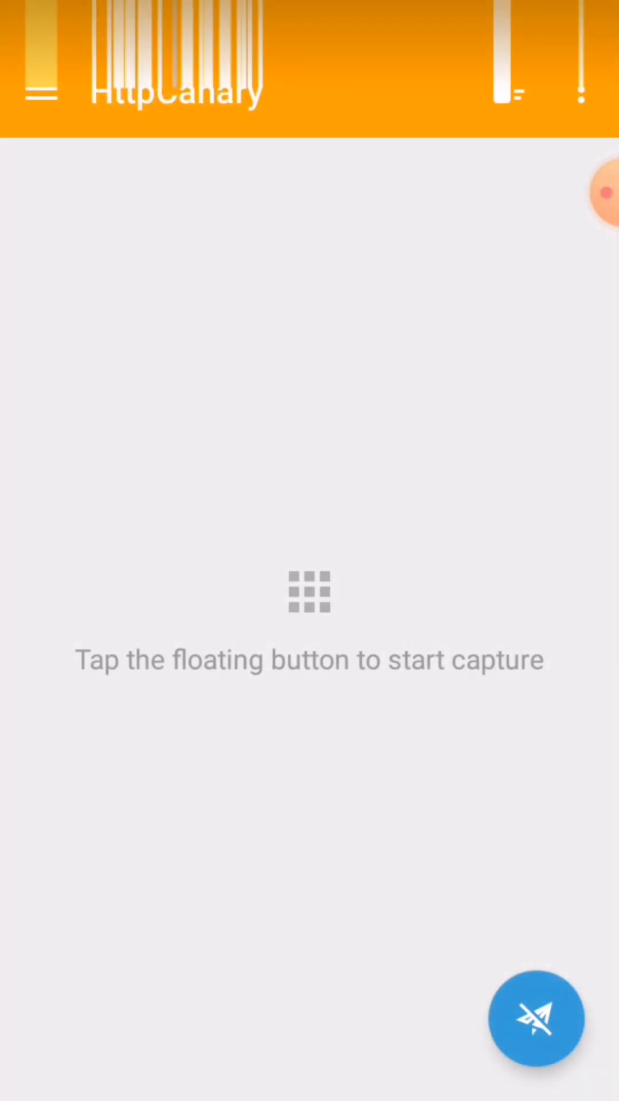
left_click(535, 1018)
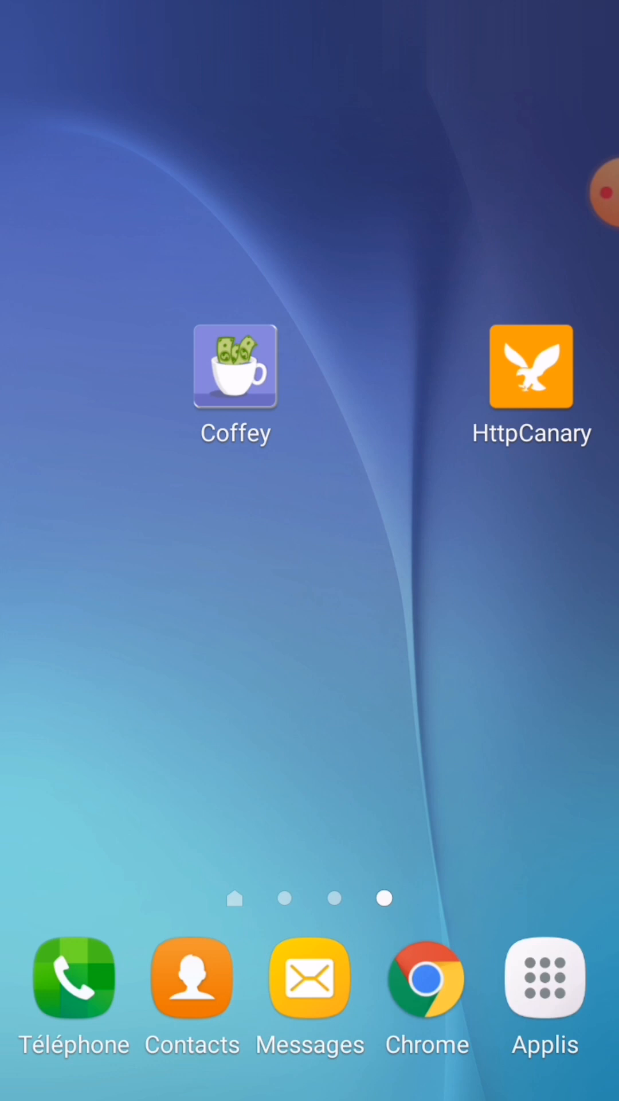
Launch Coffey and visit its Orders, Menu, Exchange, Ingredients and Tables sections
left_click(235, 366)
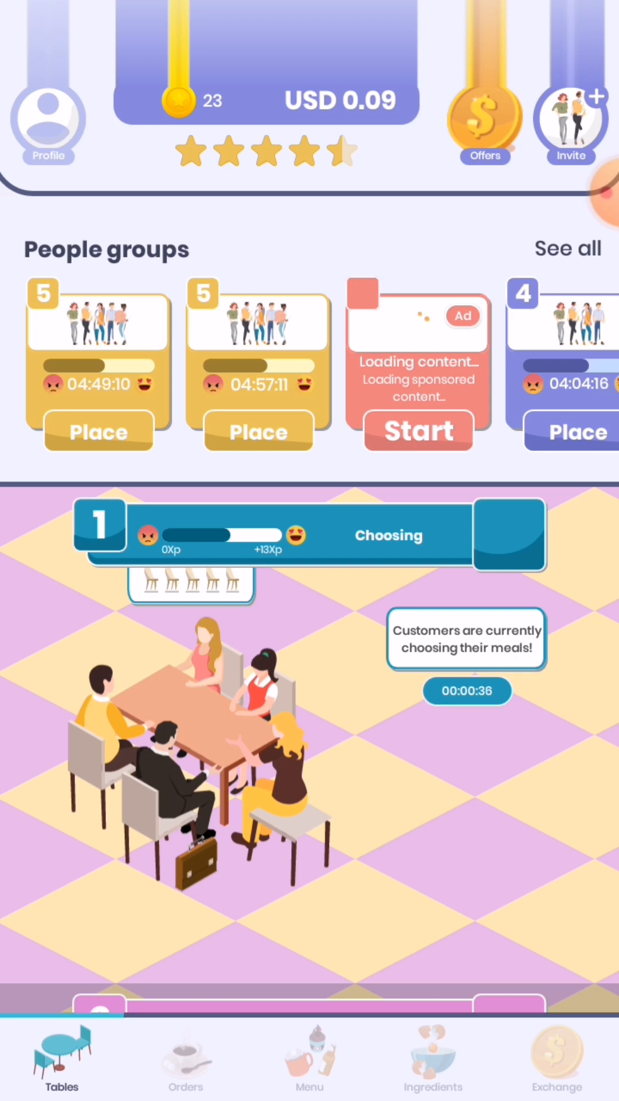
left_click(185, 1057)
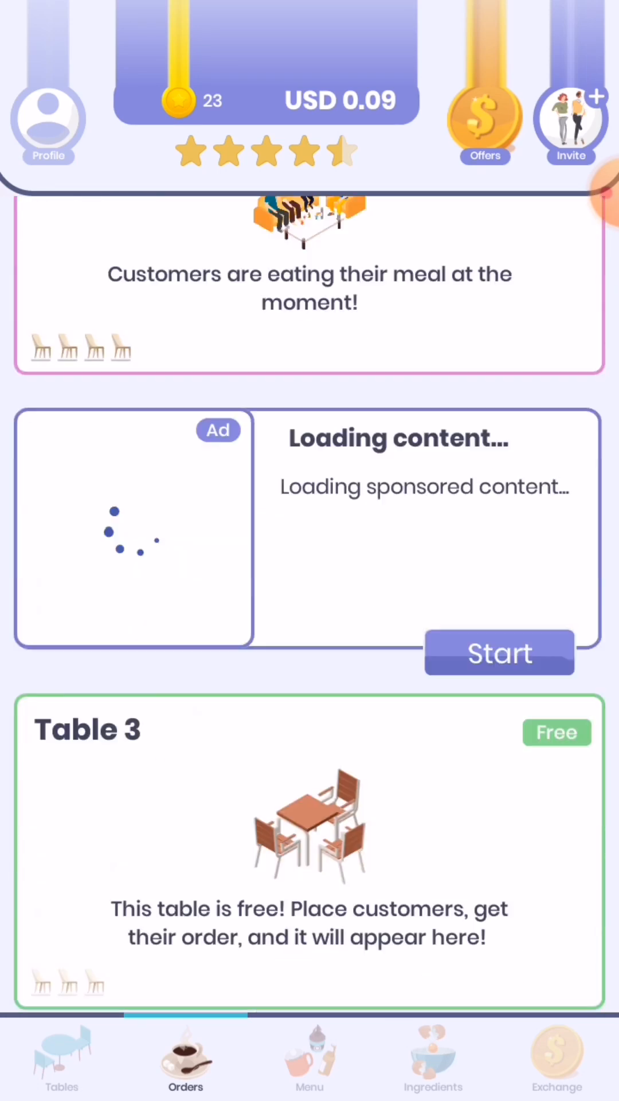
left_click(308, 1056)
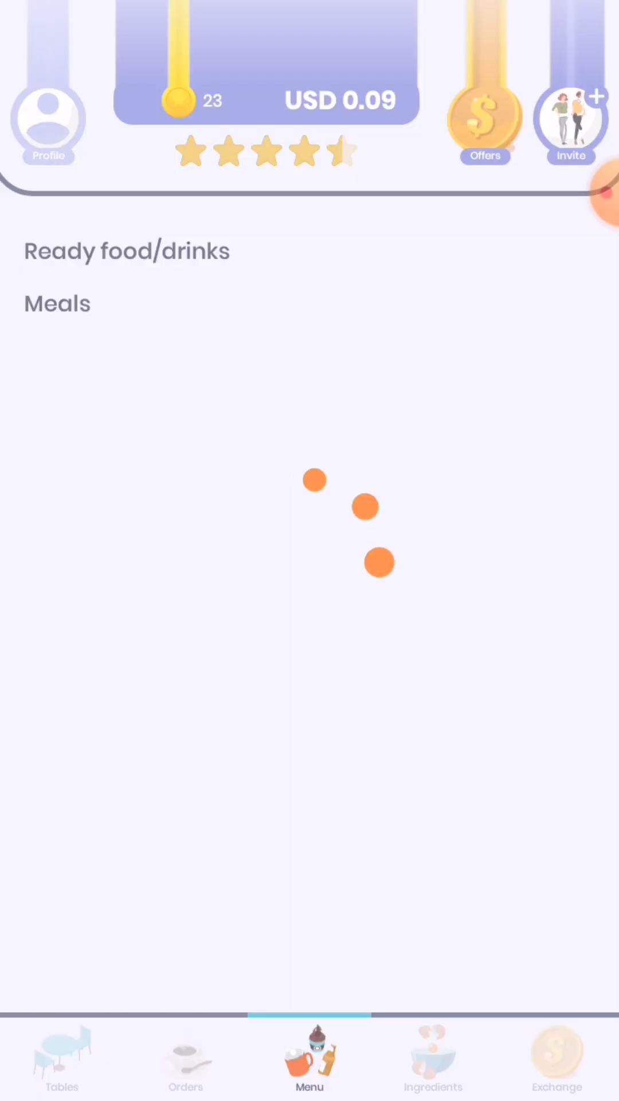
left_click(558, 1056)
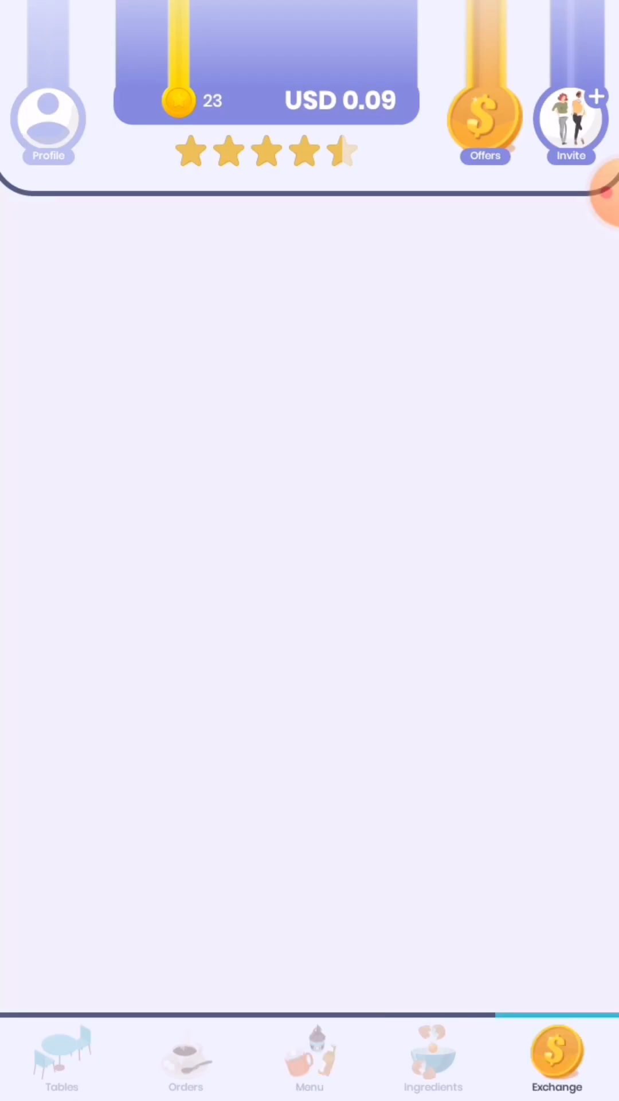
left_click(434, 1056)
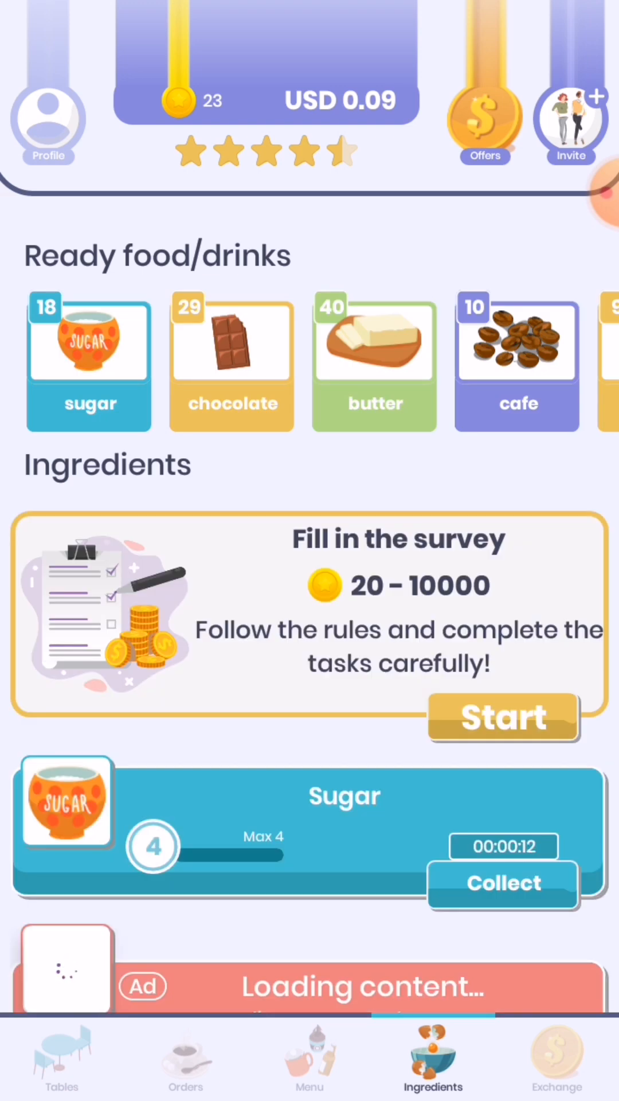
left_click(60, 1057)
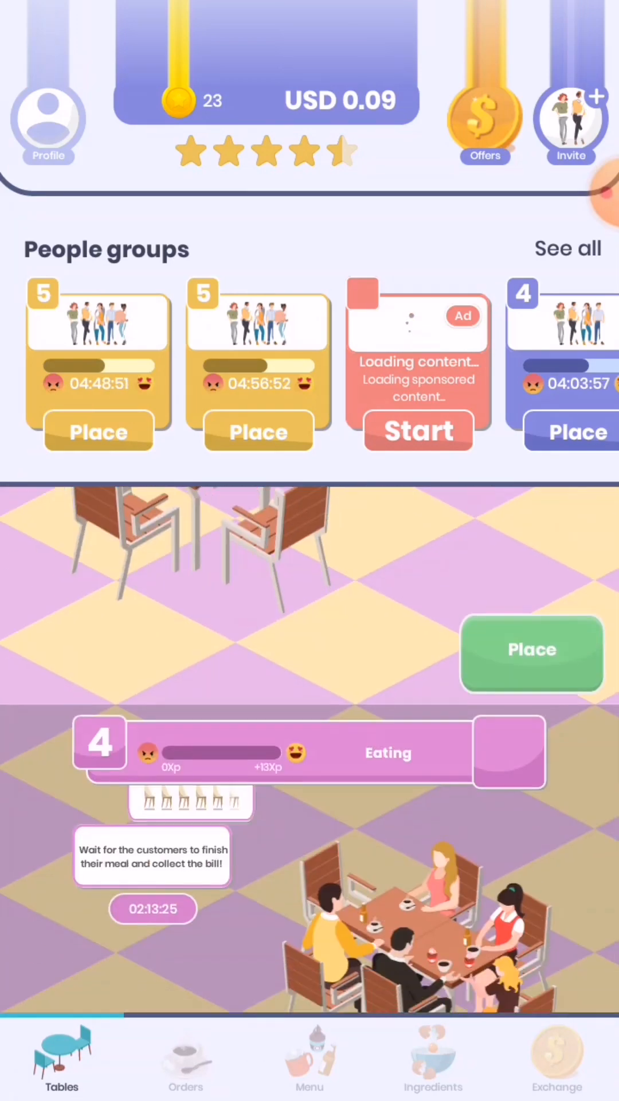
left_click(186, 1057)
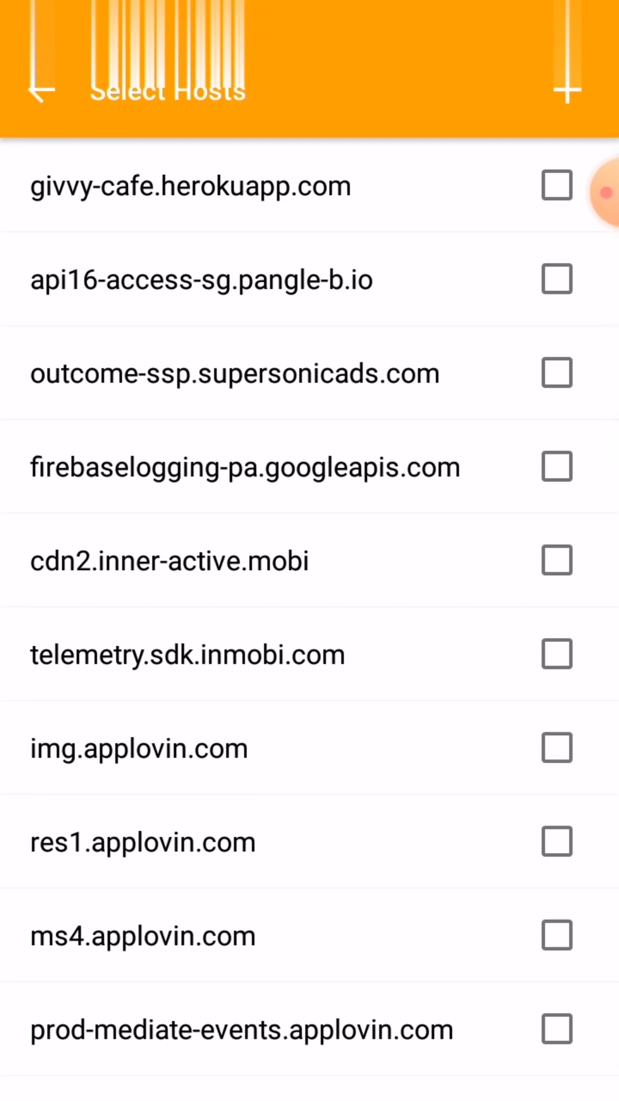
Filter captured traffic to the givvy-cafe.herokuapp.com host
left_click(557, 186)
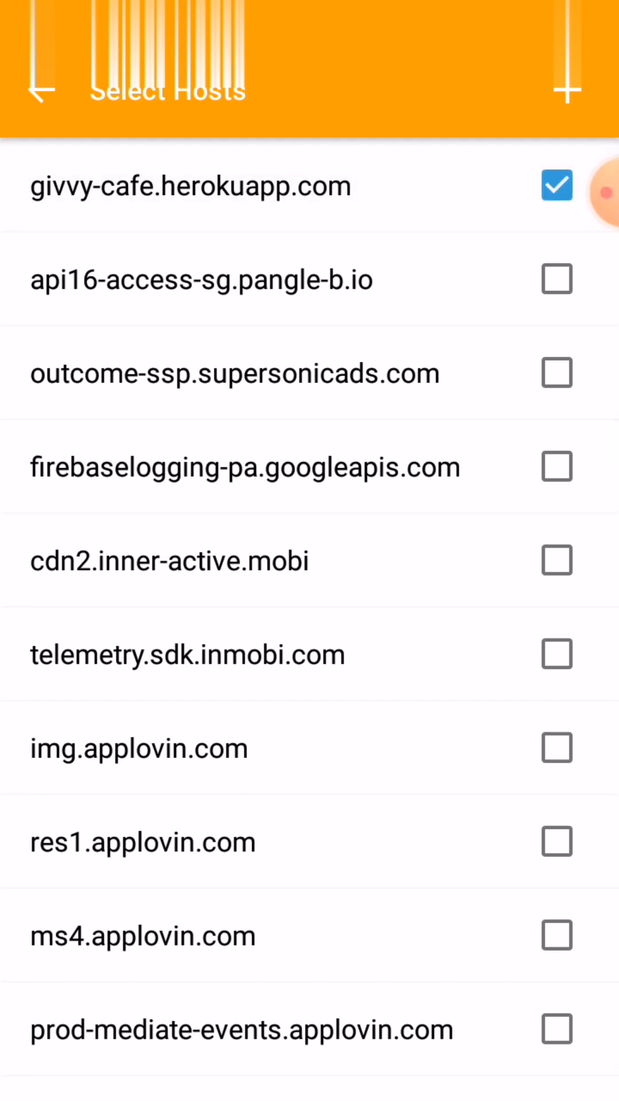
left_click(40, 92)
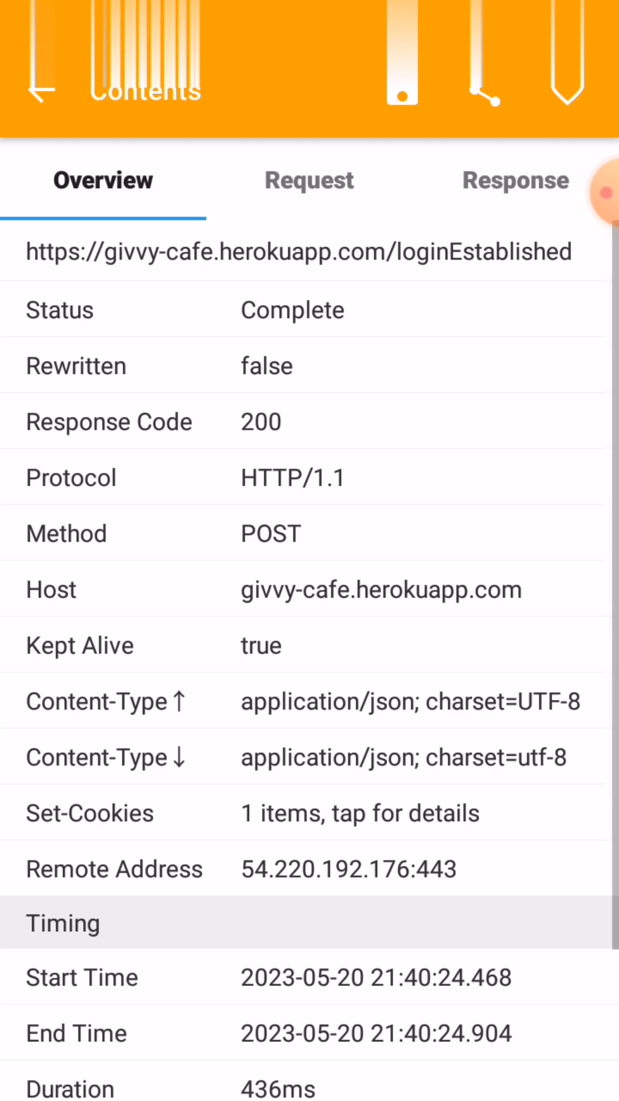
Show the loginEstablished request's JSON body as text, revealing deviceId ac2f8b56ef10818b
left_click(308, 181)
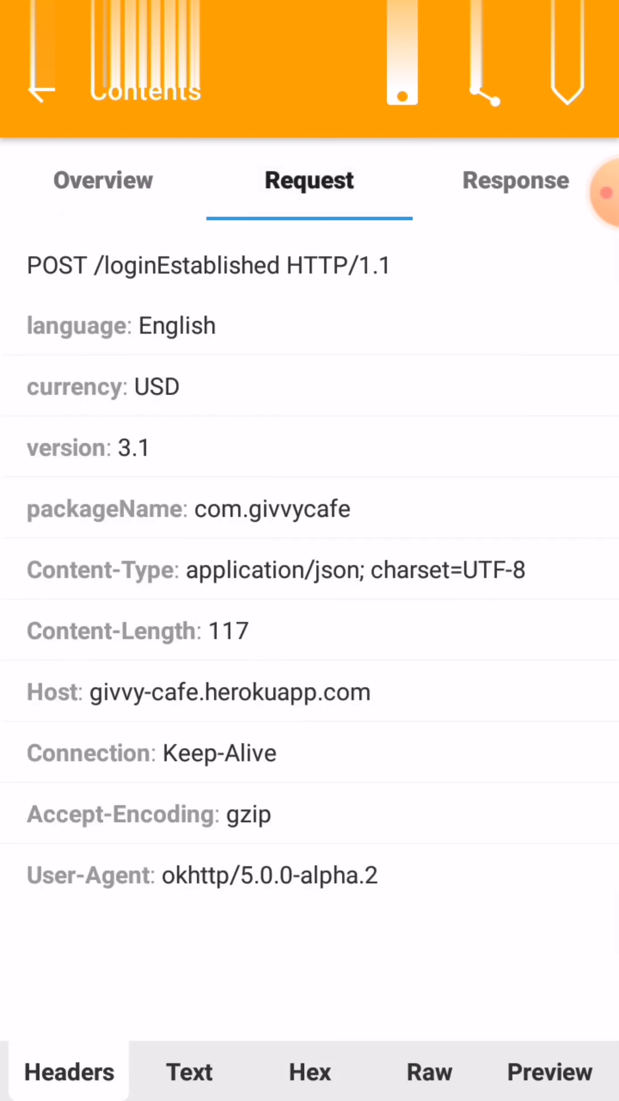
left_click(188, 1072)
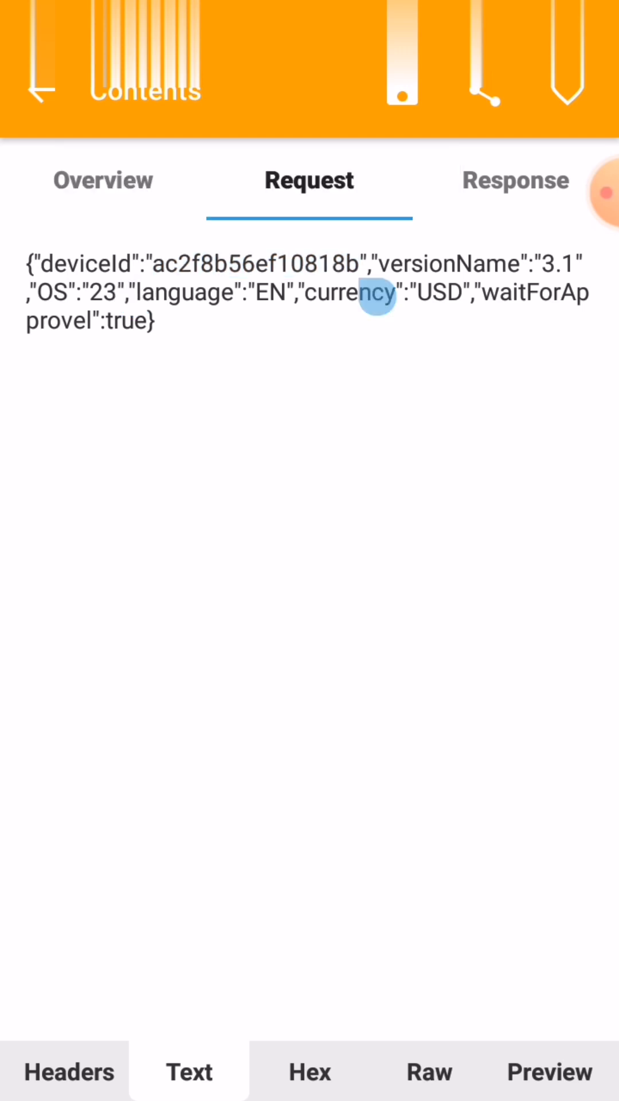
left_click(41, 95)
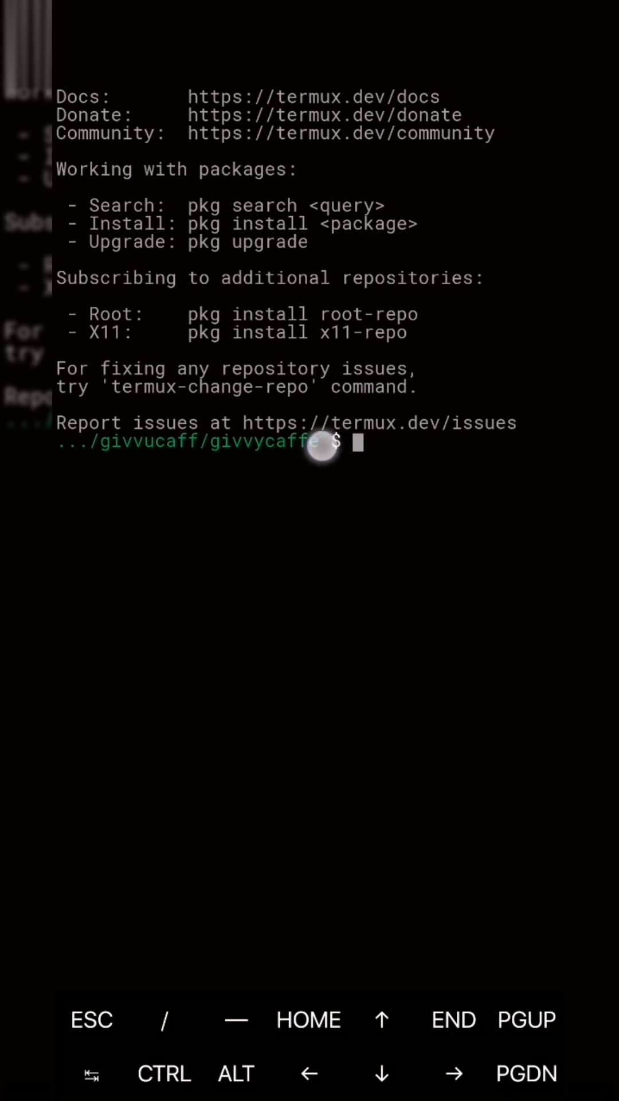
List the givvycaffe folder with ls and launch the script collection menu
left_click(323, 443)
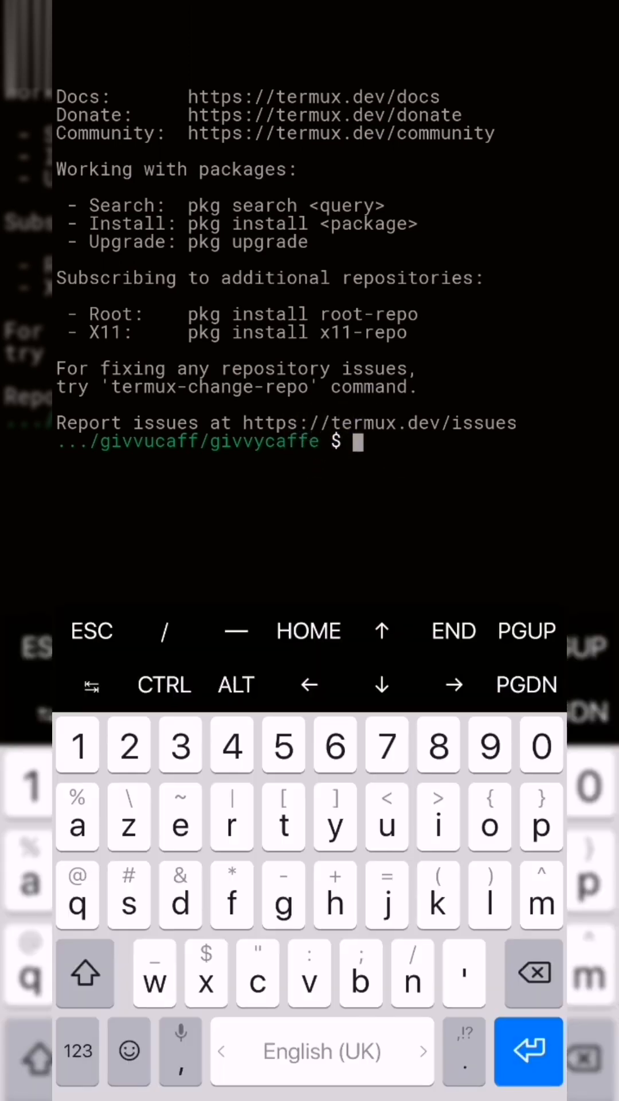
type("ls")
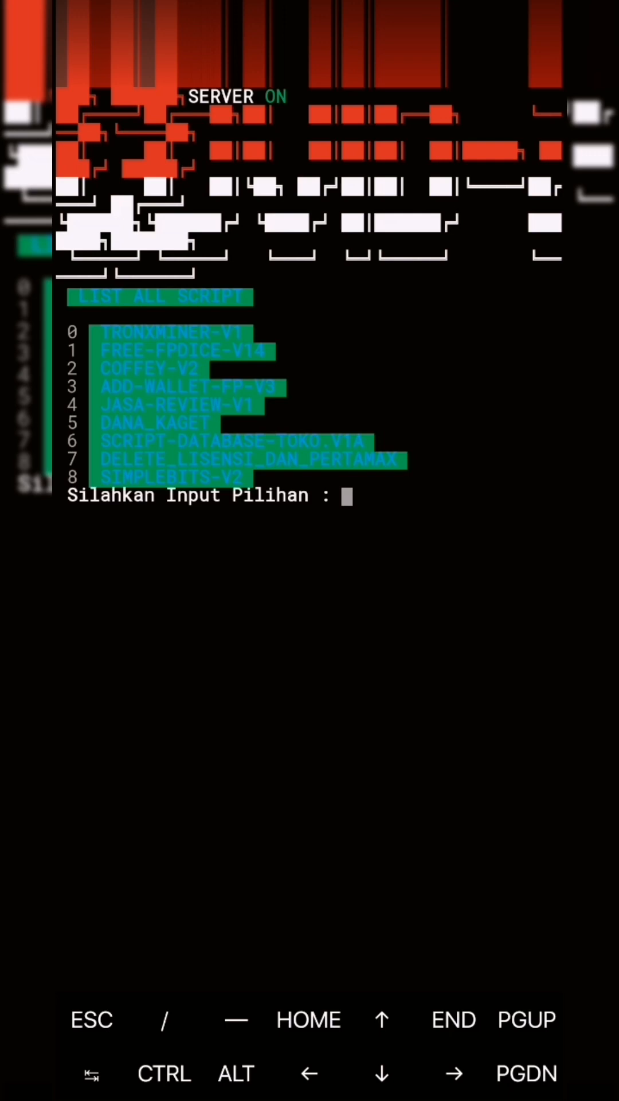
Choose script 2 (Coffey V2) and continue past the password notice to the device ID prompt
type("2")
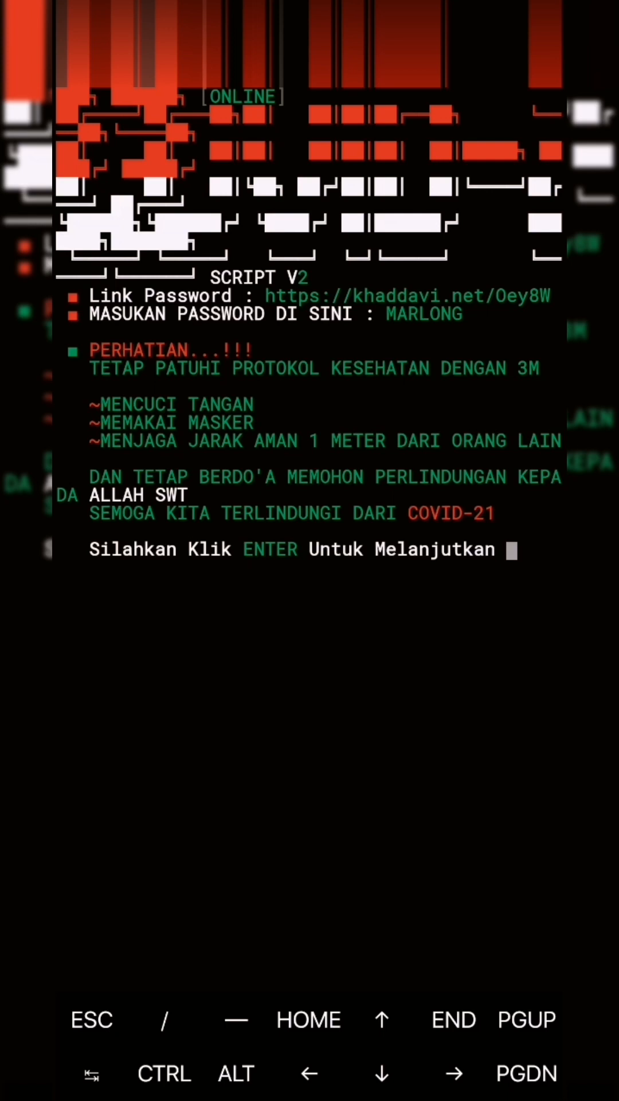
key("enter")
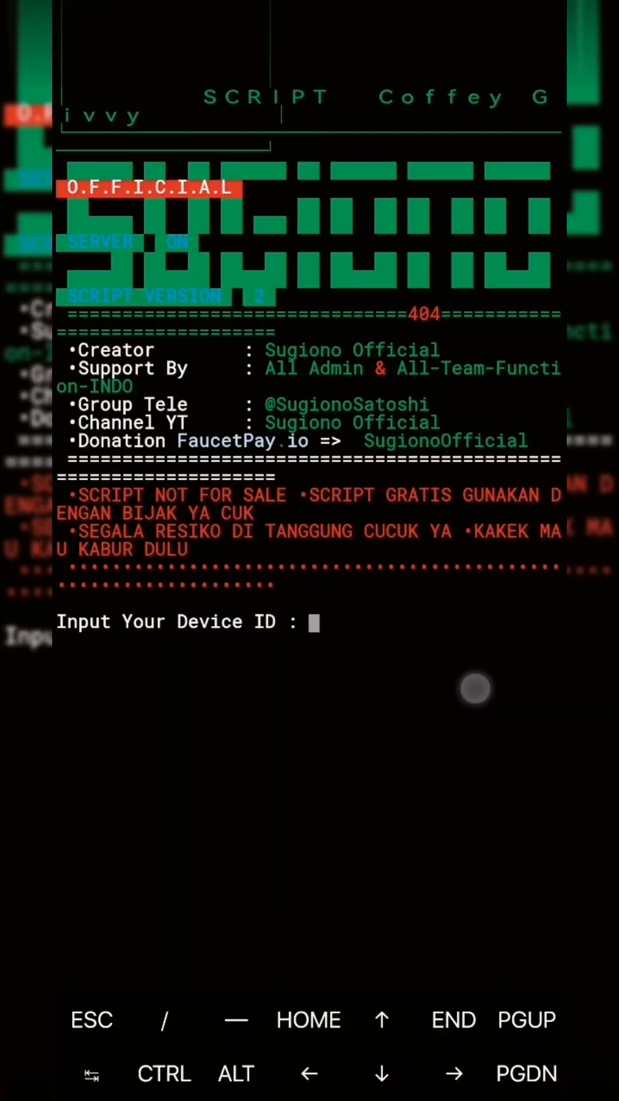